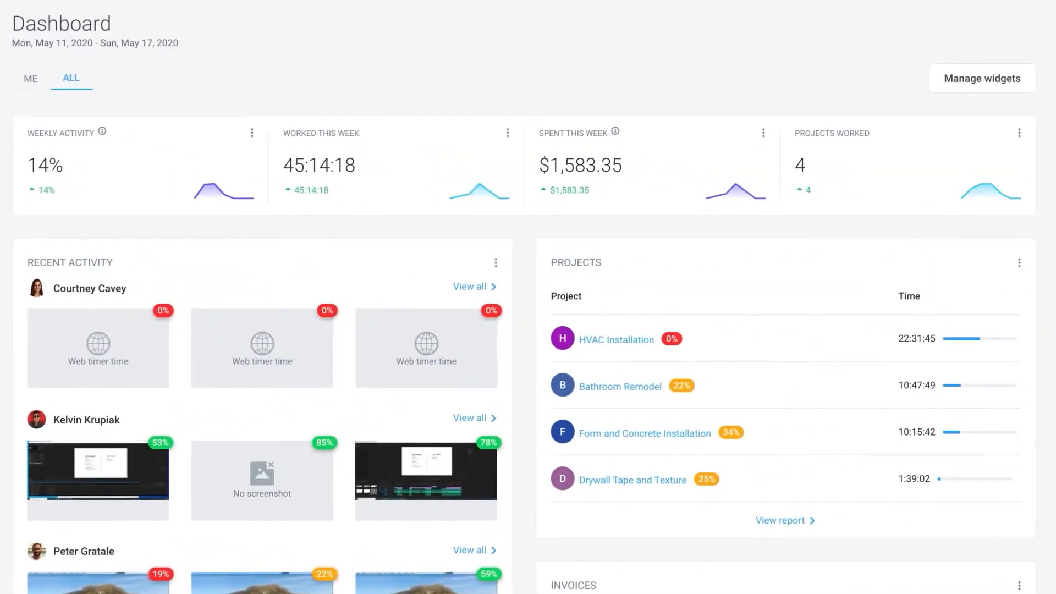
Step: Save a $1,200 total-cost budget on Bathroom Remodel with a 75% notification
click(982, 78)
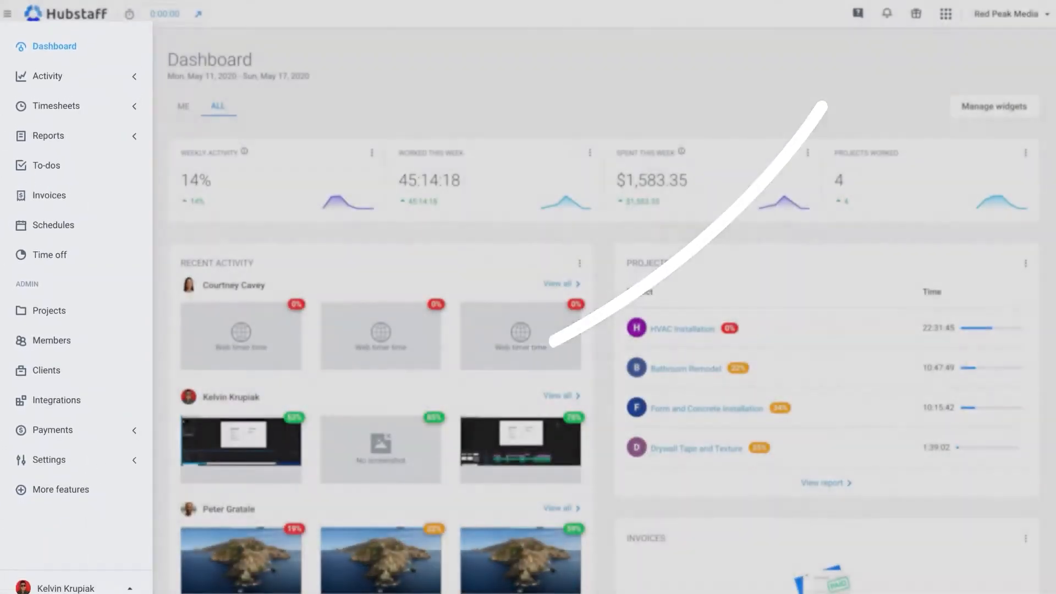
click(48, 311)
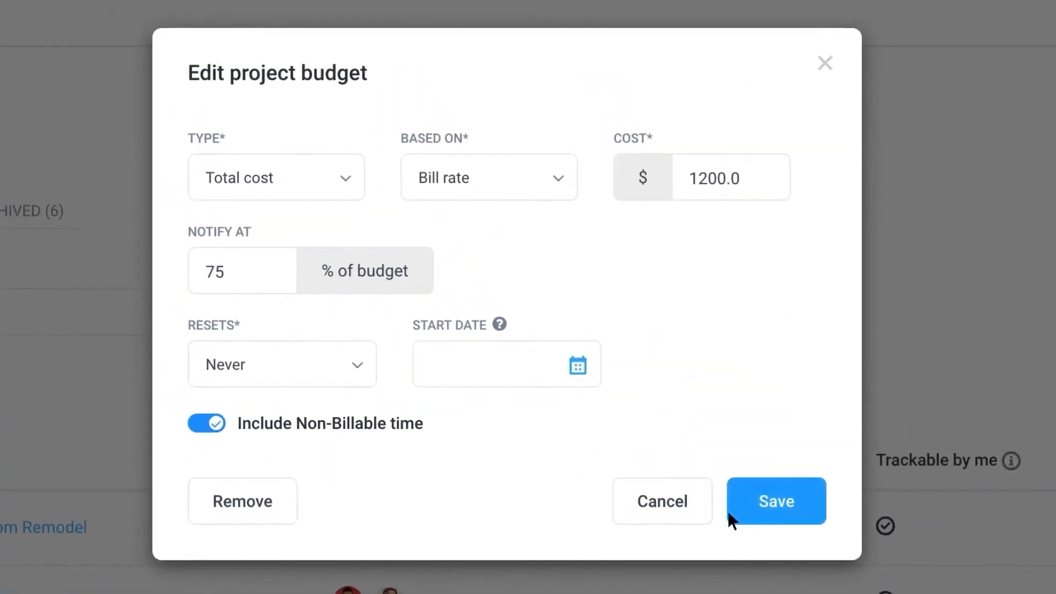
click(775, 501)
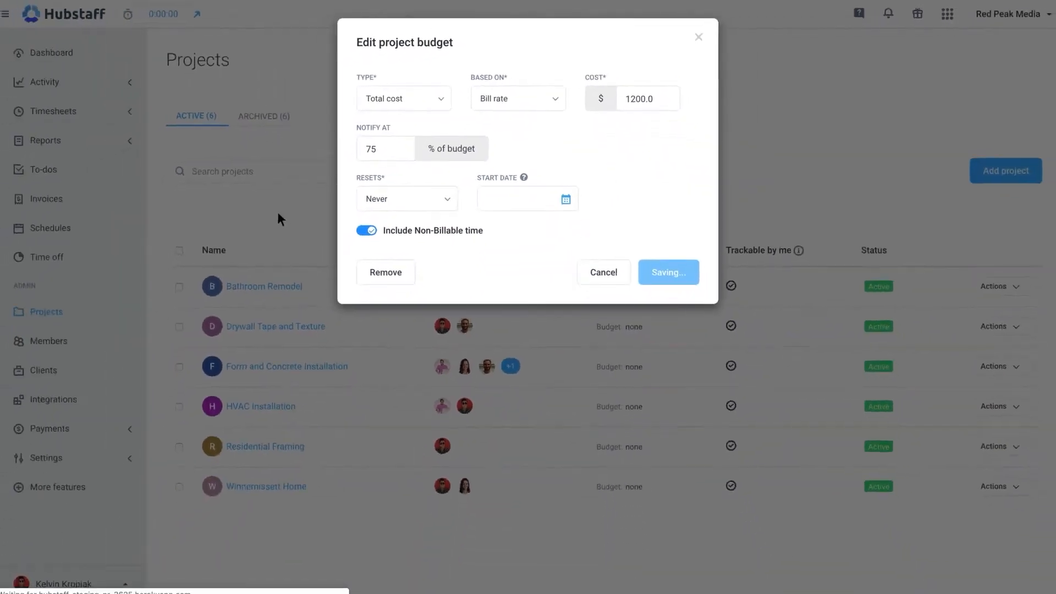
click(667, 272)
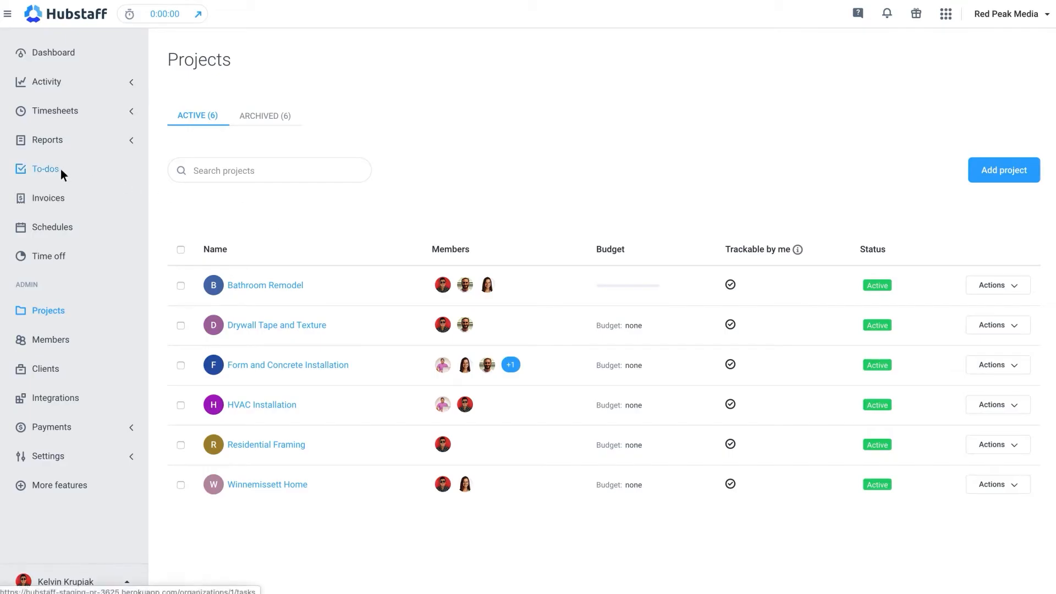
Step: Add a 'Meeting with contractors' to-do to Drywall Tape and Texture, assigned to the first member
click(45, 168)
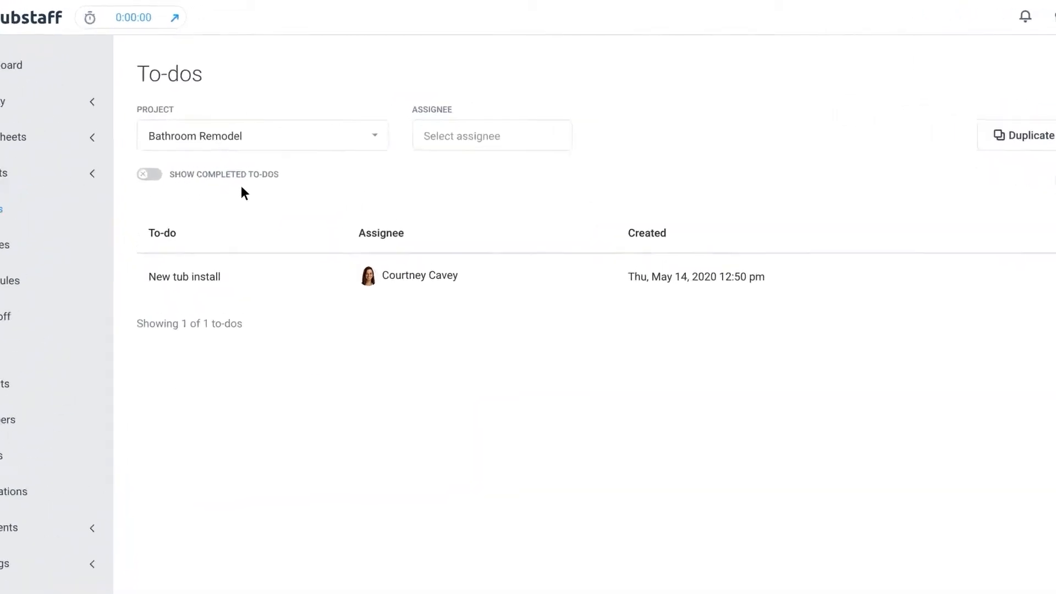
click(262, 135)
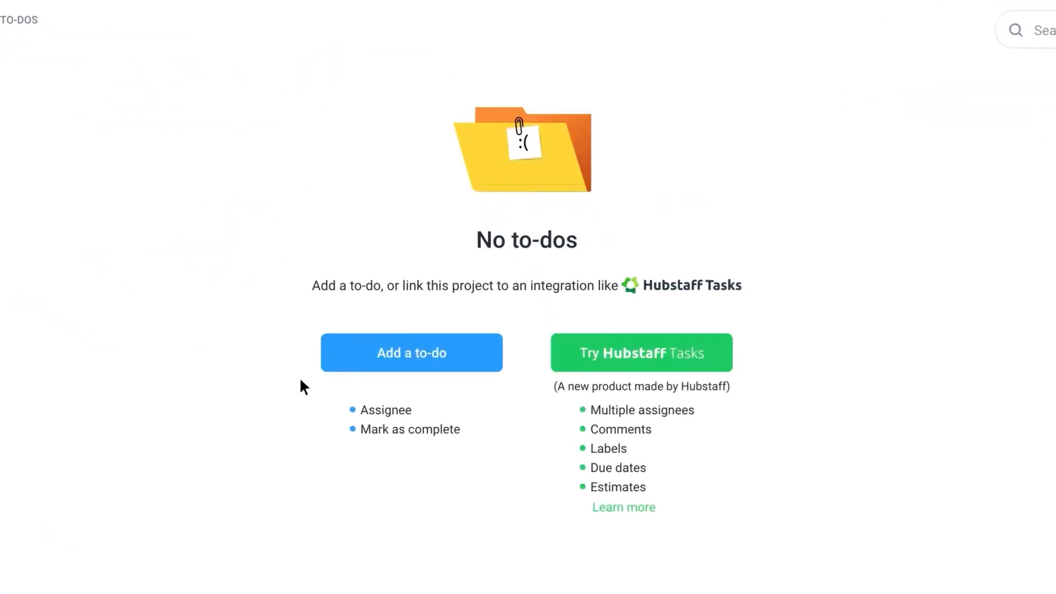
click(411, 352)
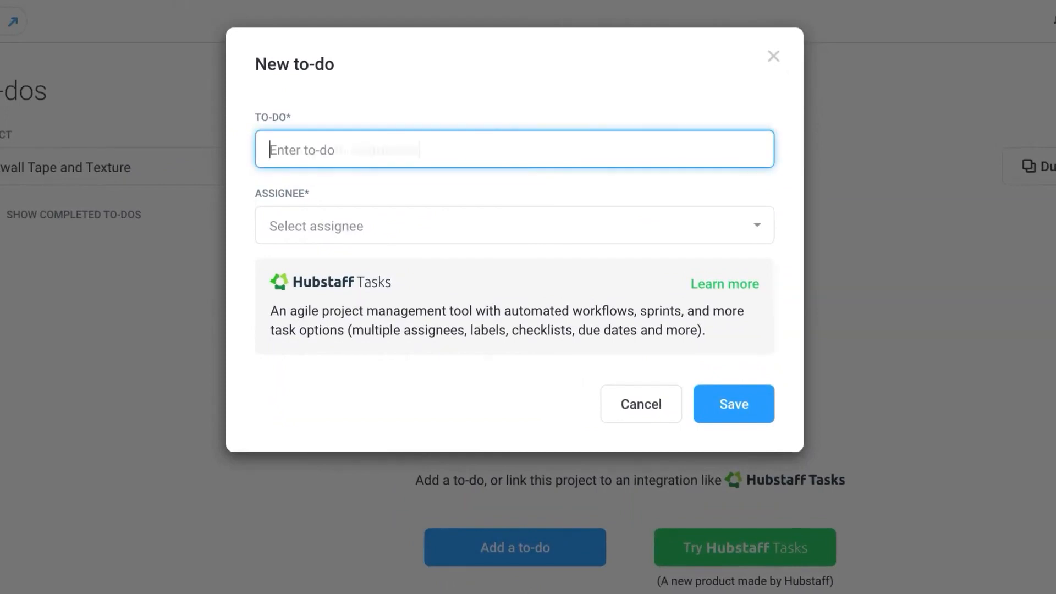
click(514, 225)
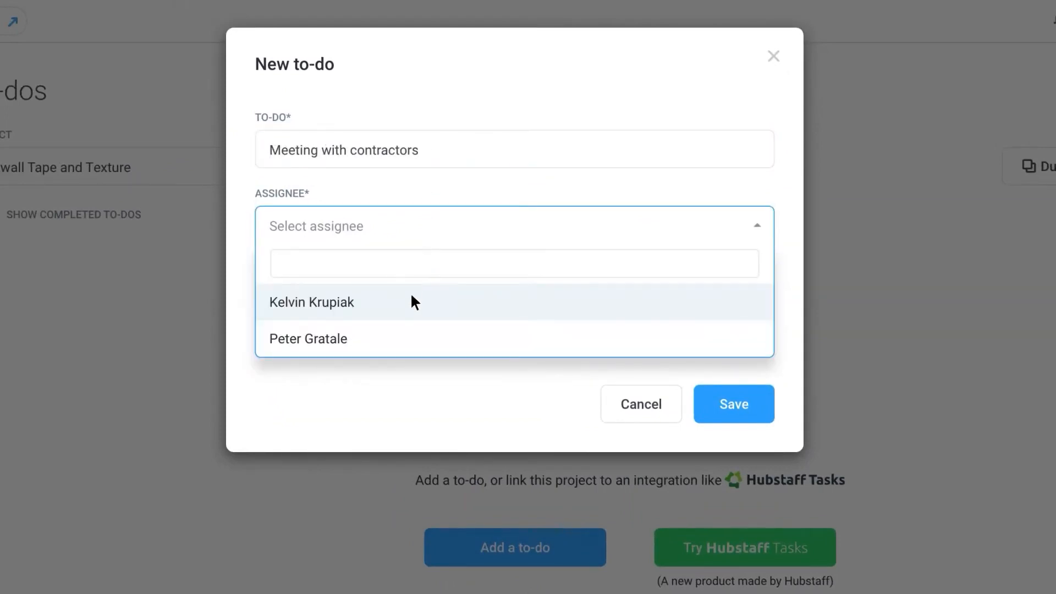
click(311, 302)
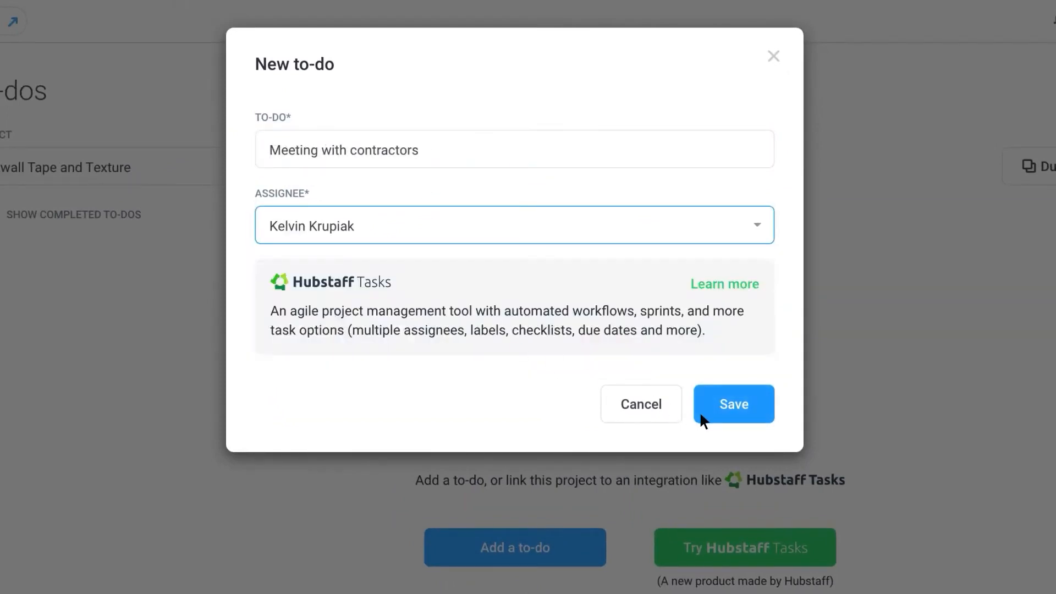
click(734, 404)
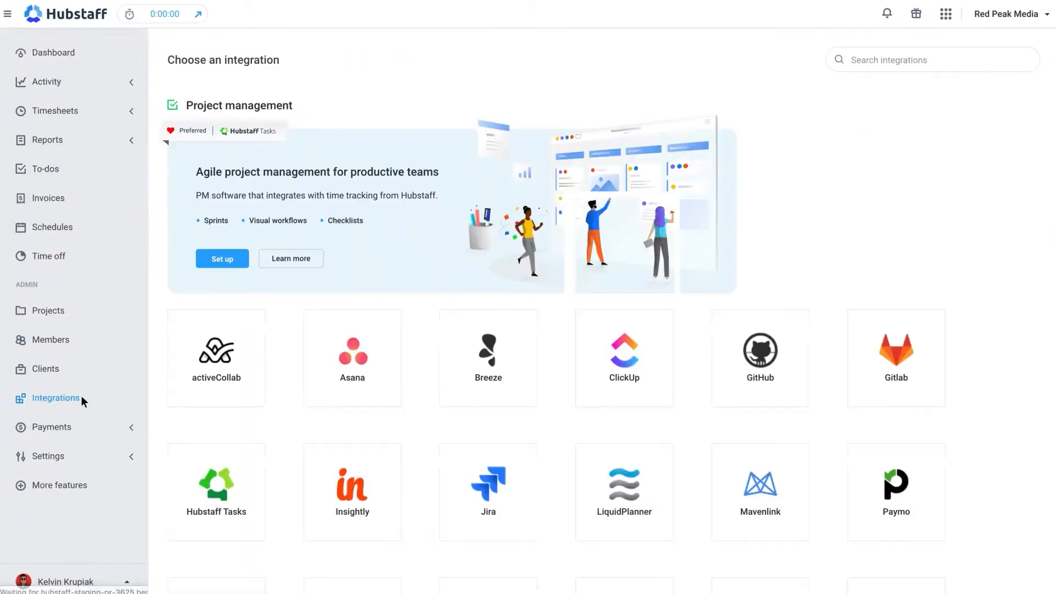
Step: Scroll through the integration tiles such as Asana, ClickUp and Jira
scroll(down, 3)
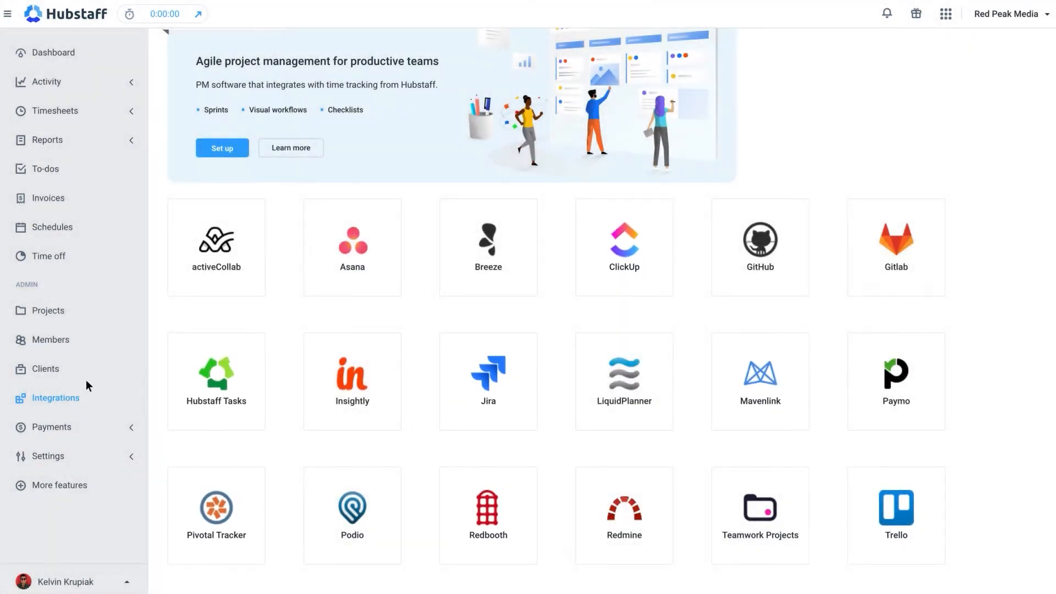
click(47, 82)
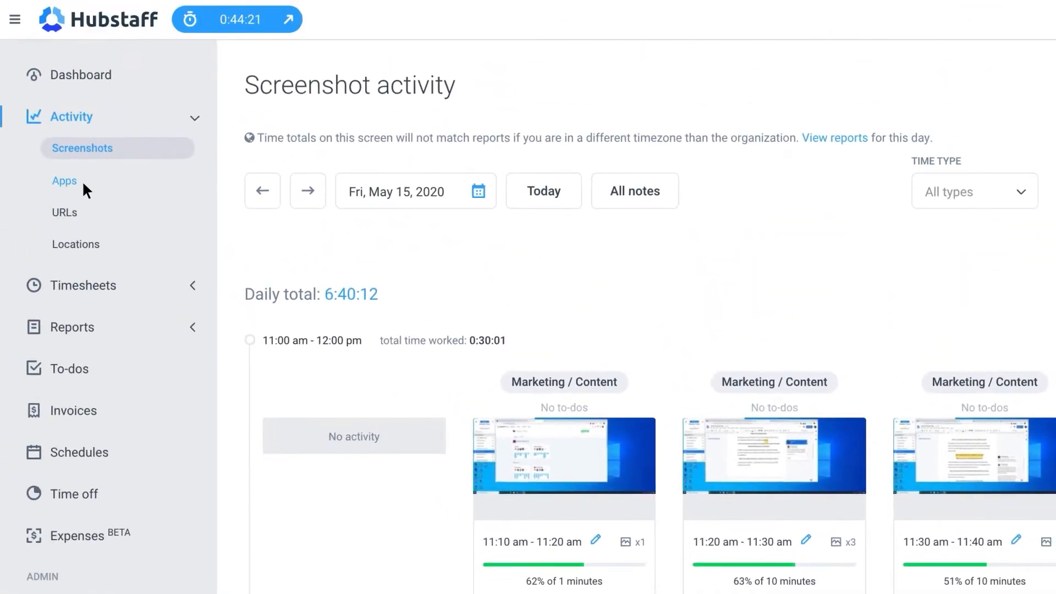
Step: Review tracked app activity, then set one member's app and URL tracking to Off
click(64, 180)
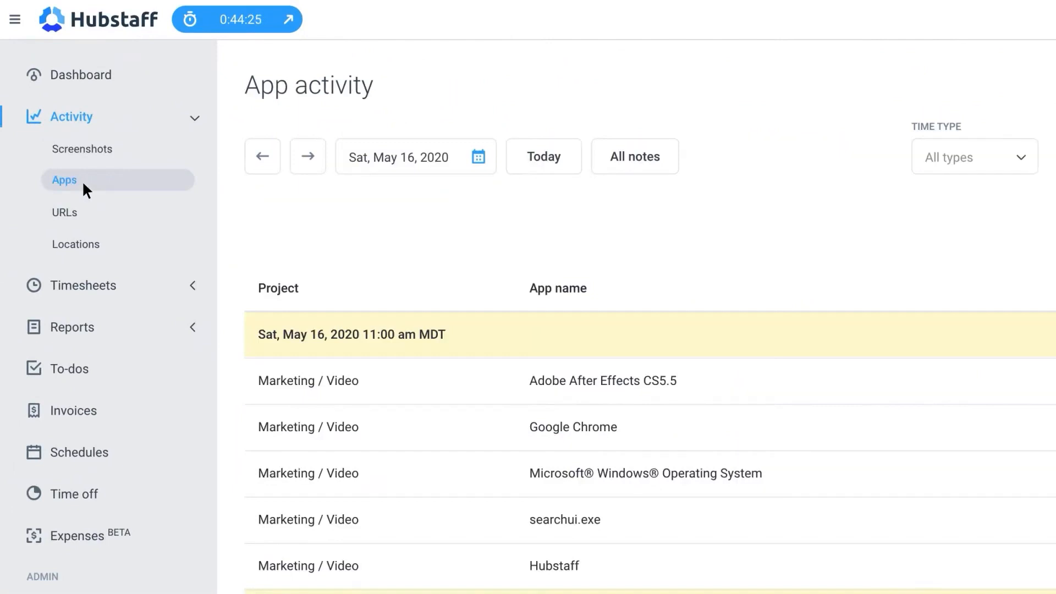
click(64, 211)
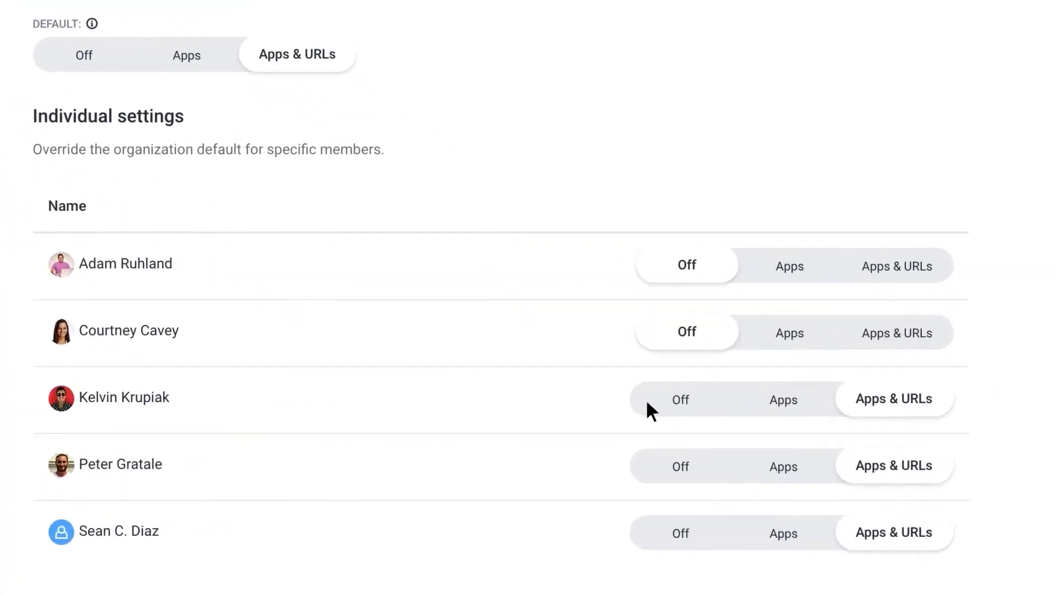
click(686, 399)
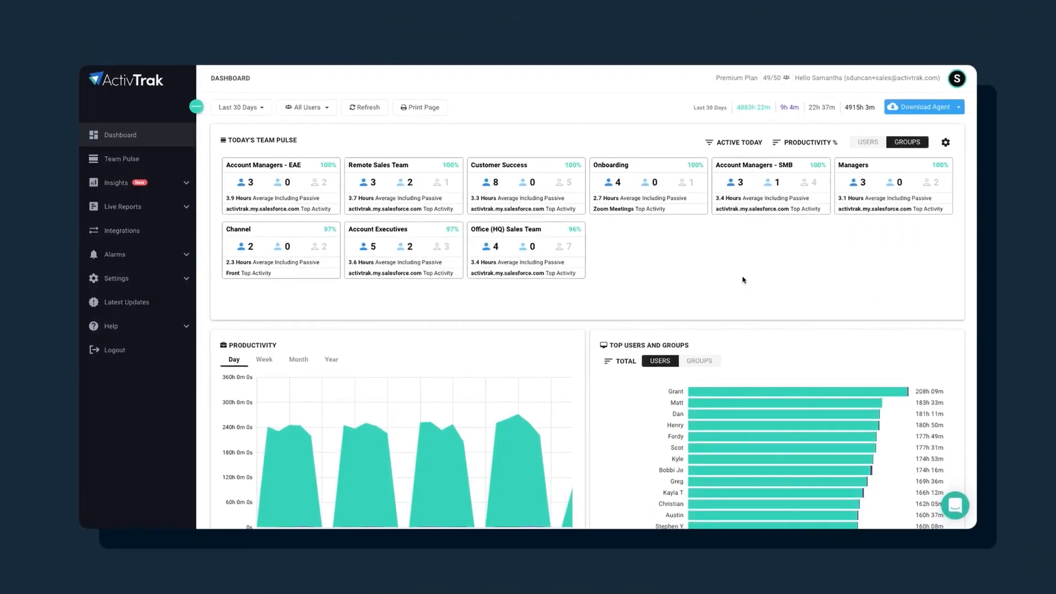
Step: Scroll through the ActivTrak dashboard's productivity, top users, apps, sites and categories widgets
scroll(down, 3)
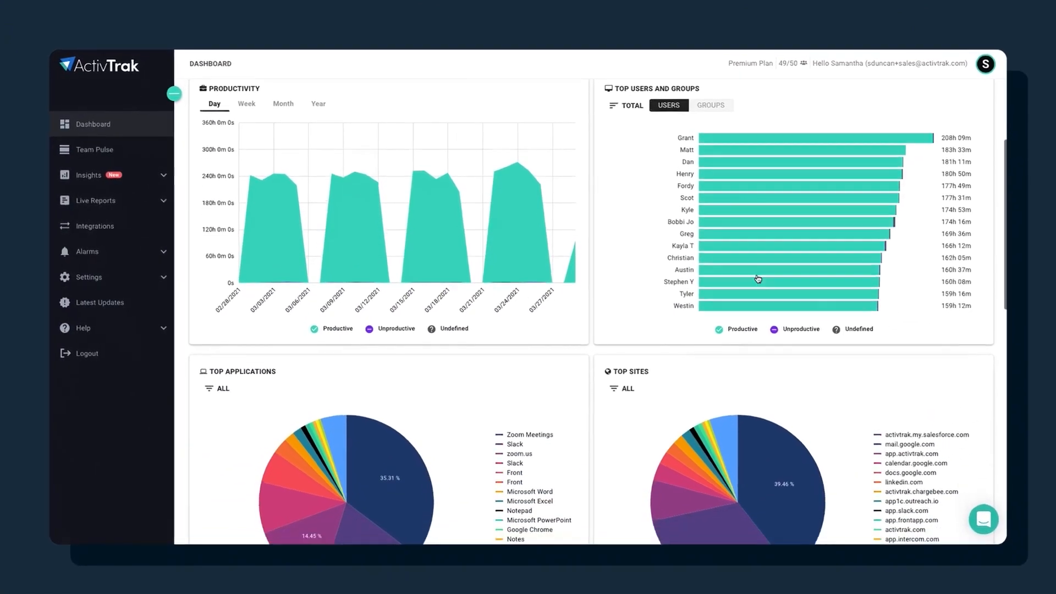
scroll(down, 3)
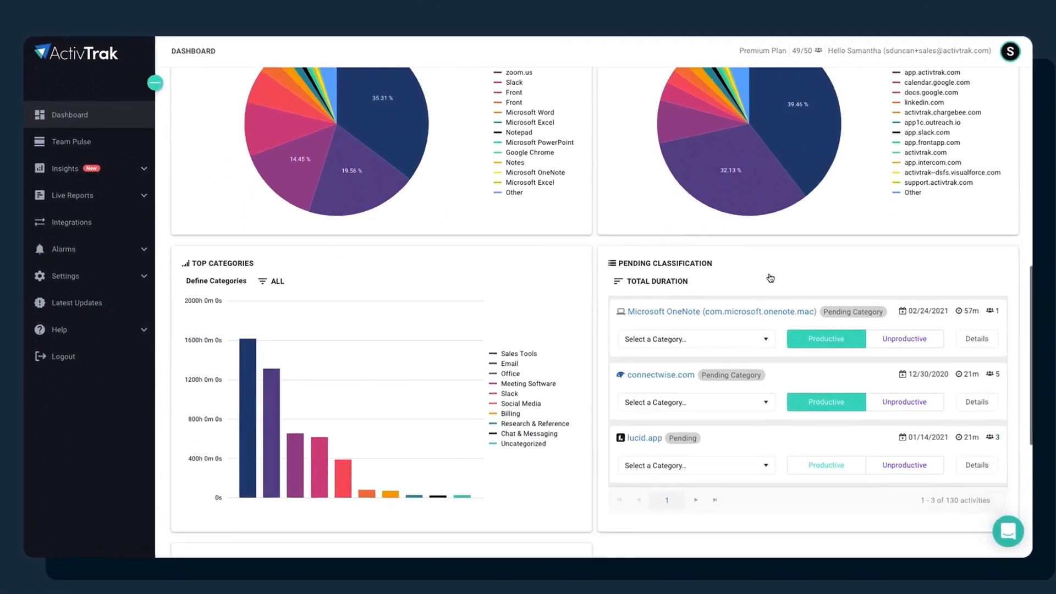
scroll(down, 3)
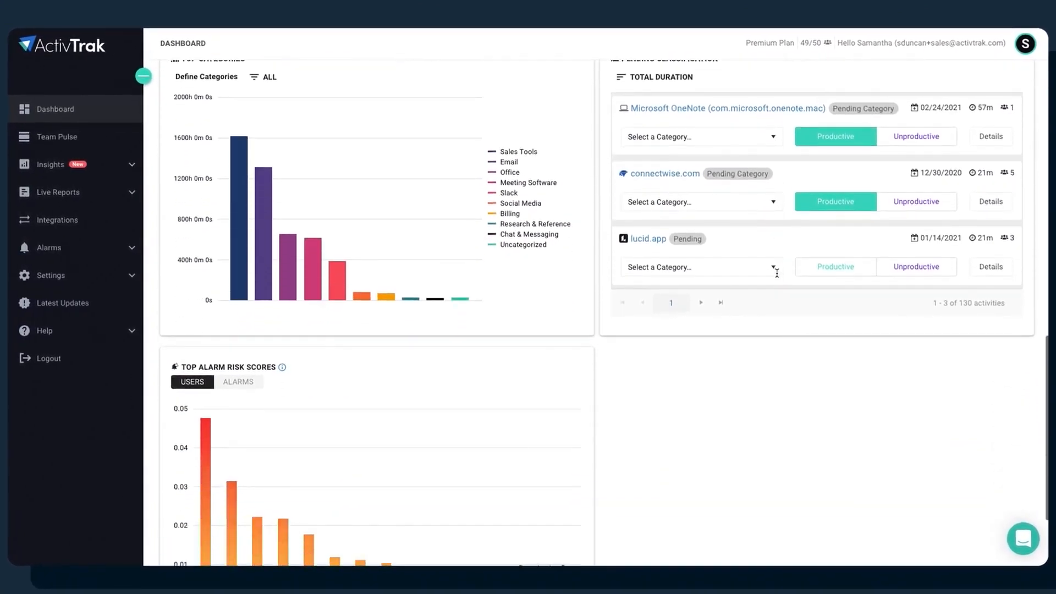
click(51, 164)
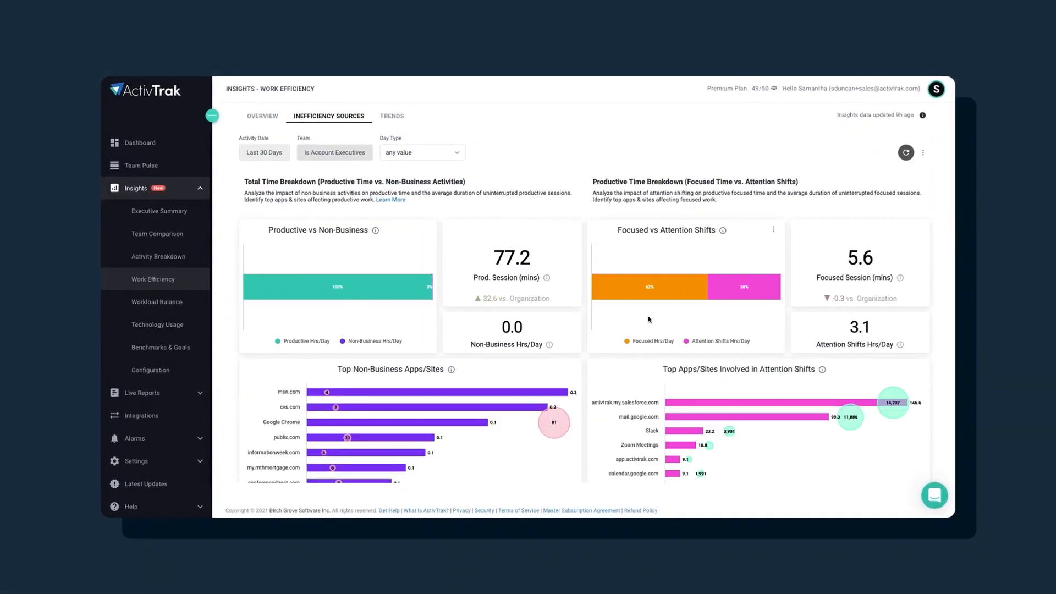
Step: Open Technology Usage insights and check how many users use mail.google.com
scroll(down, 3)
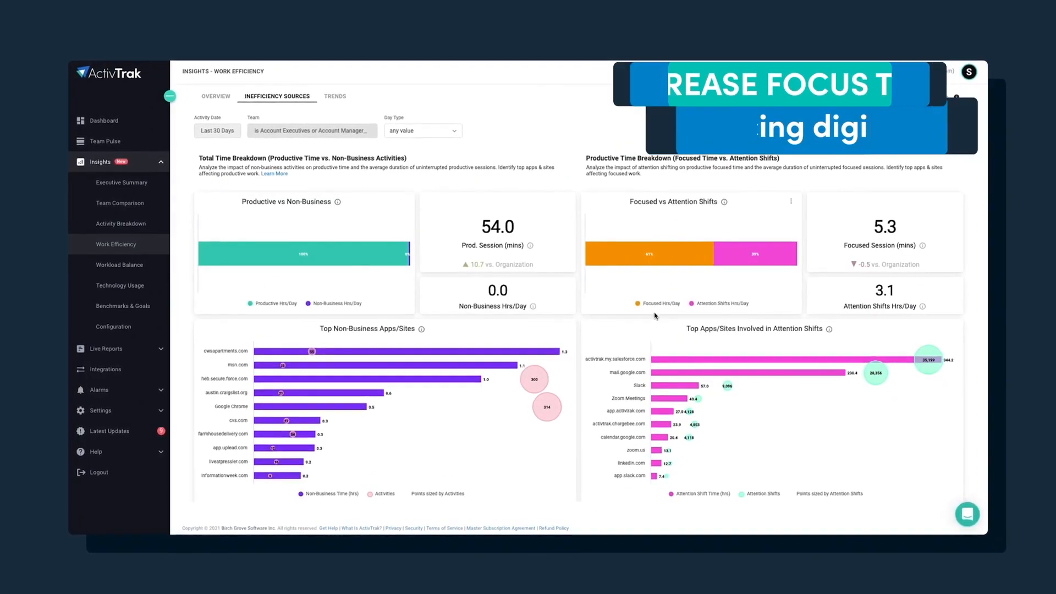
click(115, 285)
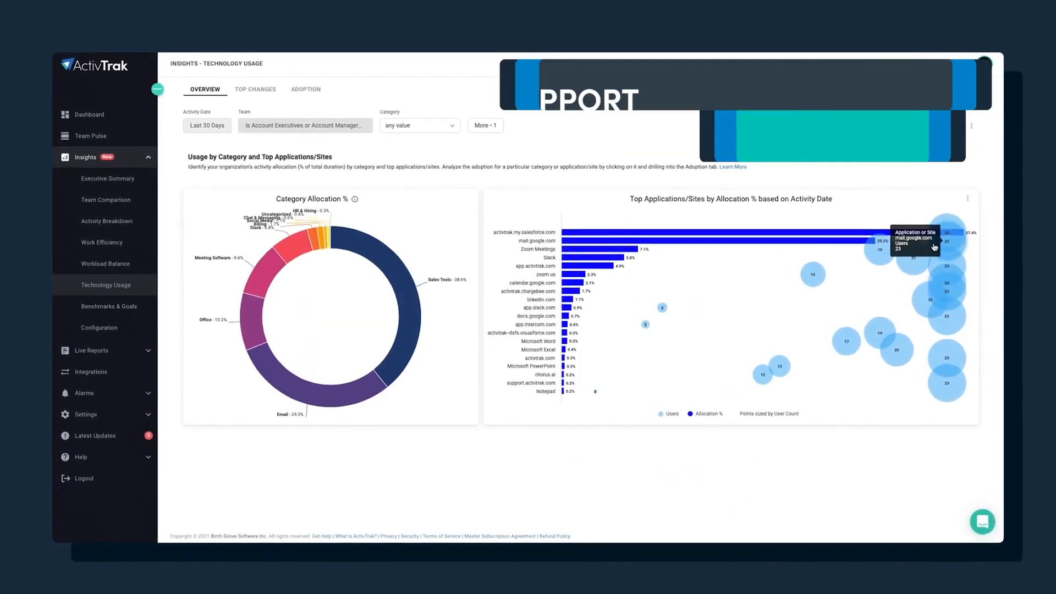
click(98, 263)
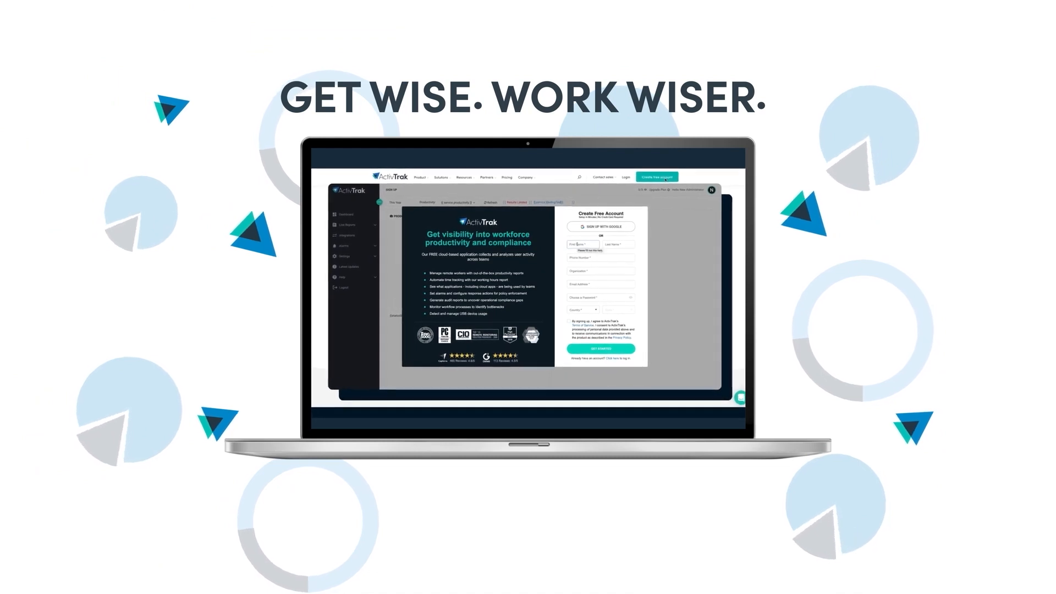
Step: Enter 'John' as the first name on the ActivTrak free-account form
text(John)
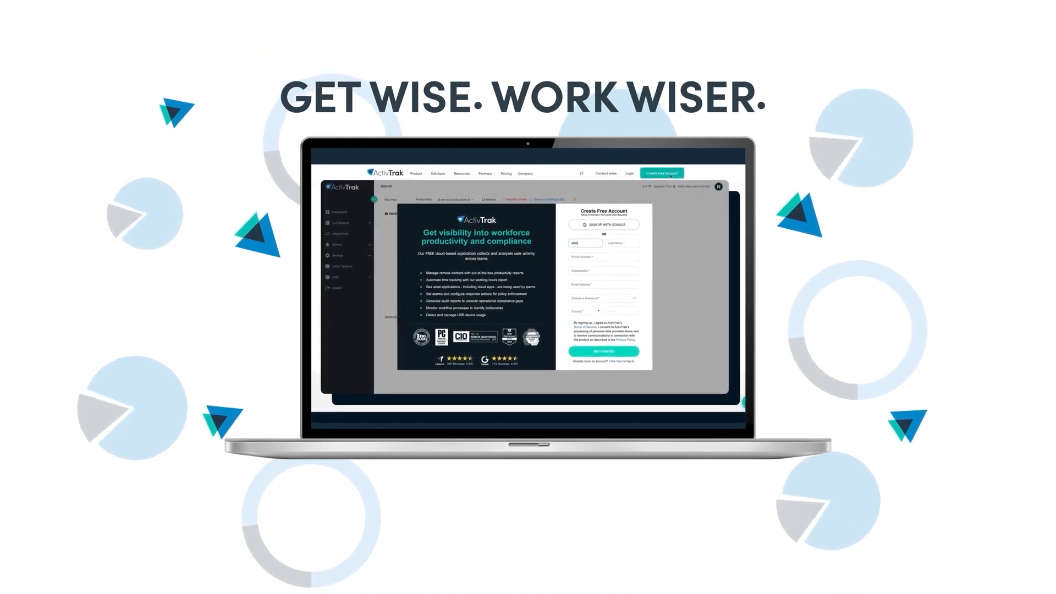